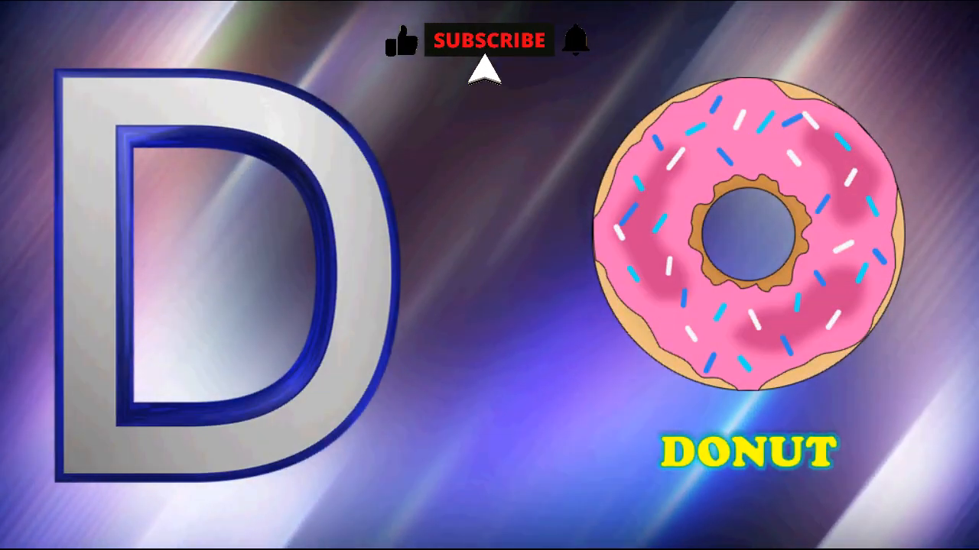
{"action": "left_click", "coordinate": [483, 41]}
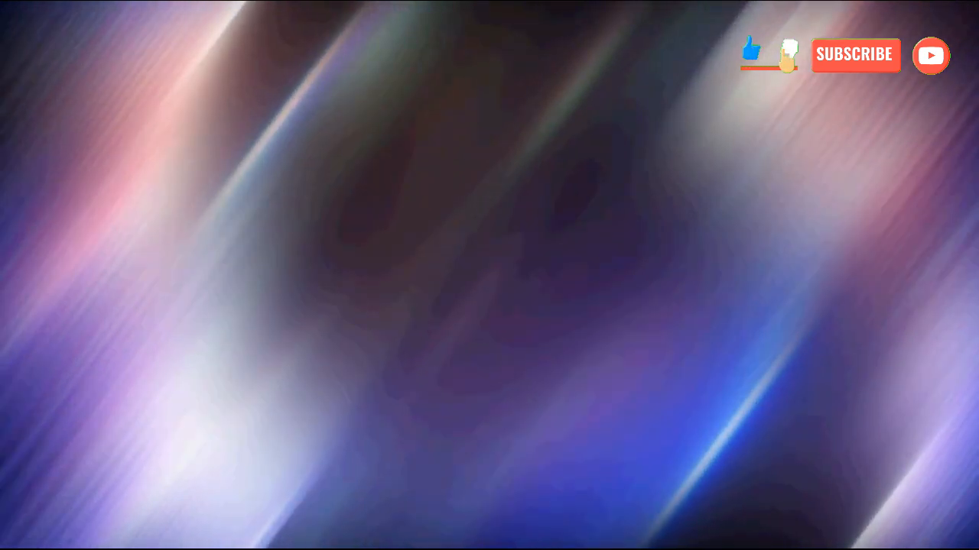
{"action": "left_click", "coordinate": [857, 55]}
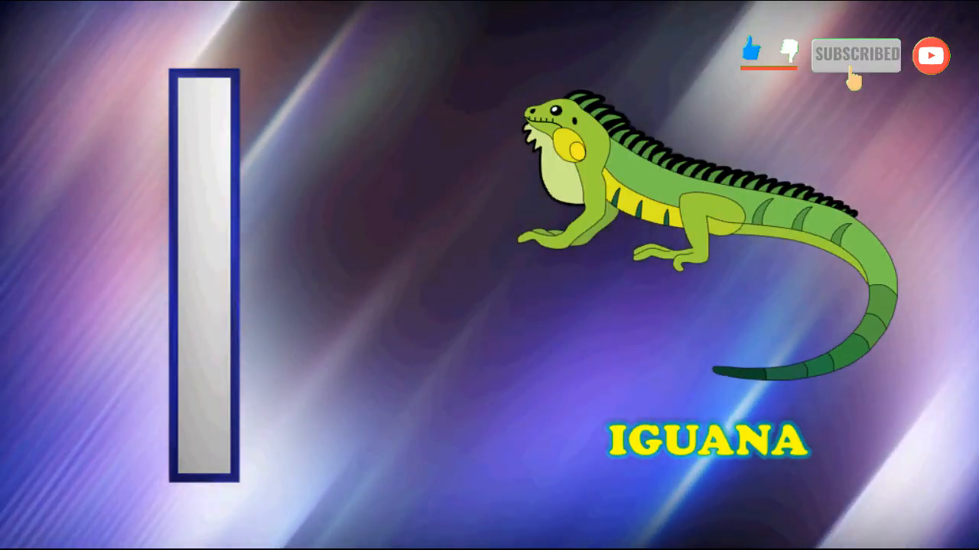